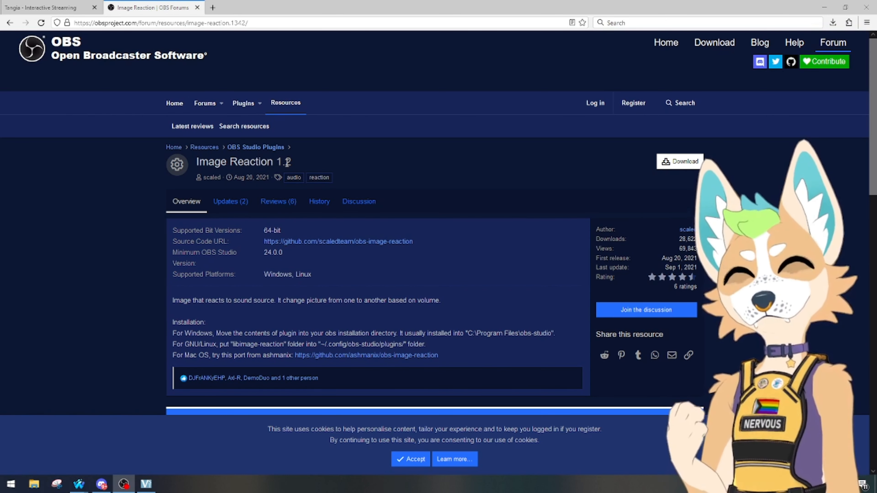
mouse_move(255, 147)
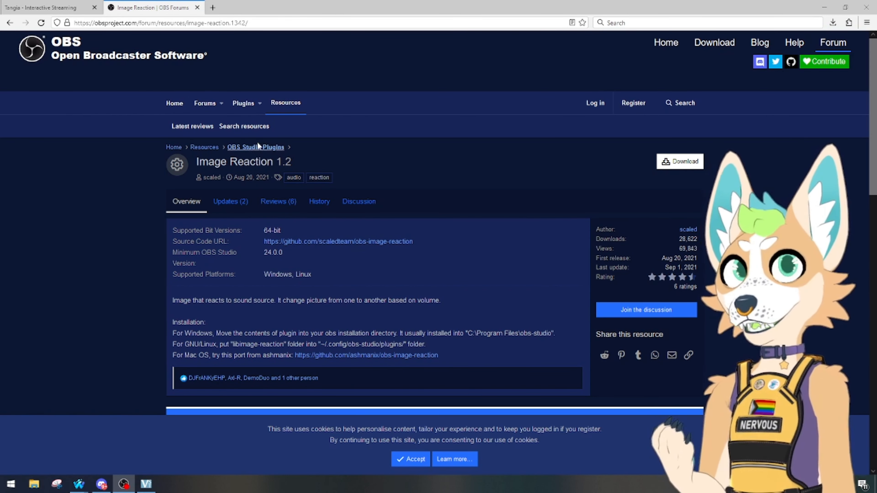
mouse_move(186, 127)
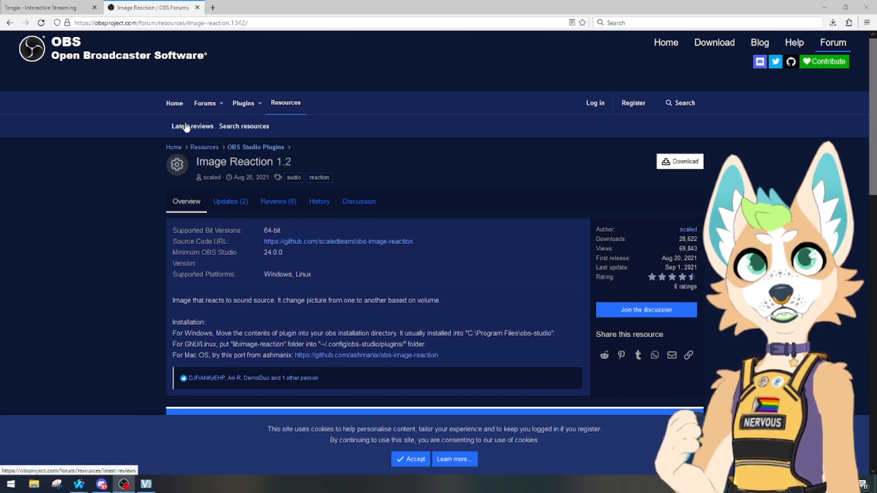
Review the Tangia site and the Image Reaction plugin page's Windows install location.
left_click(48, 7)
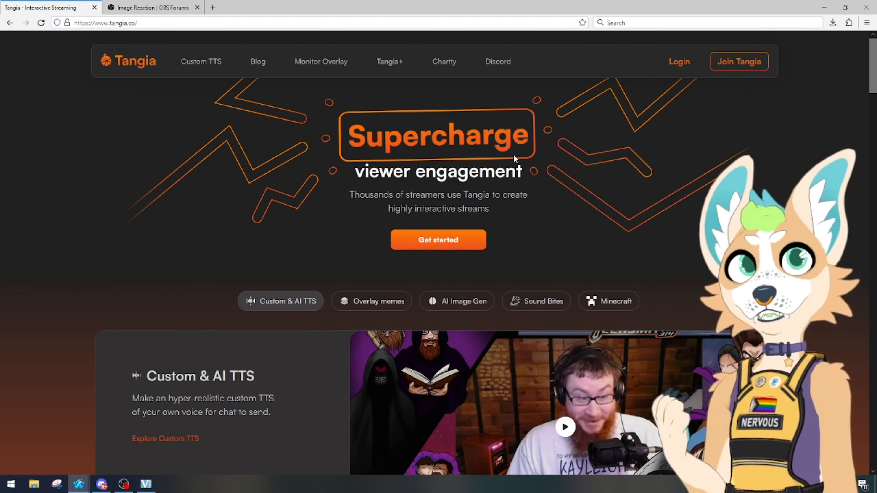
left_click(151, 7)
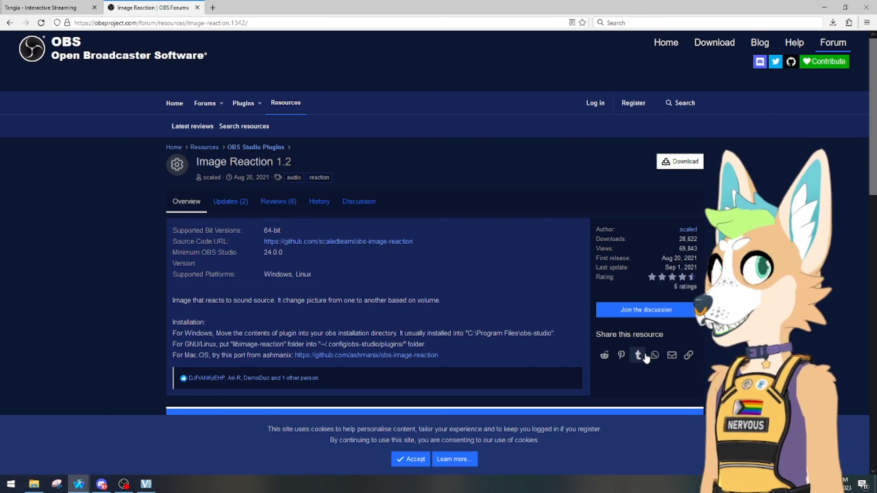
mouse_move(637, 354)
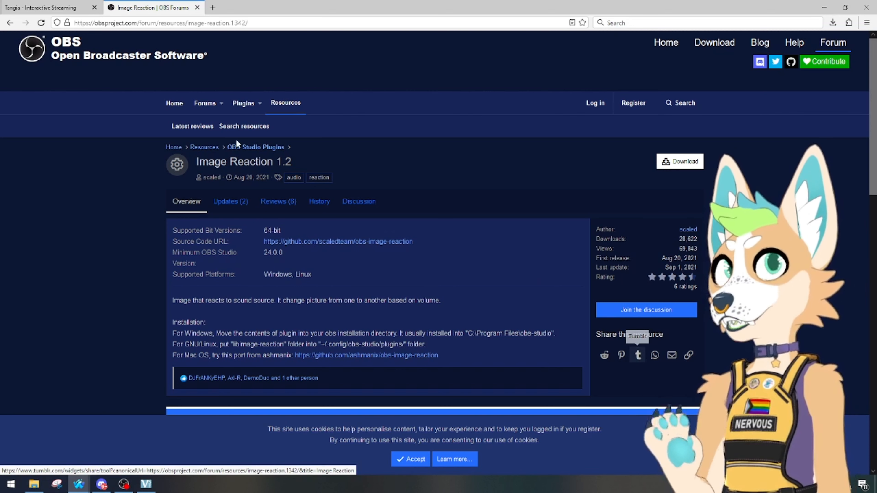
mouse_move(658, 214)
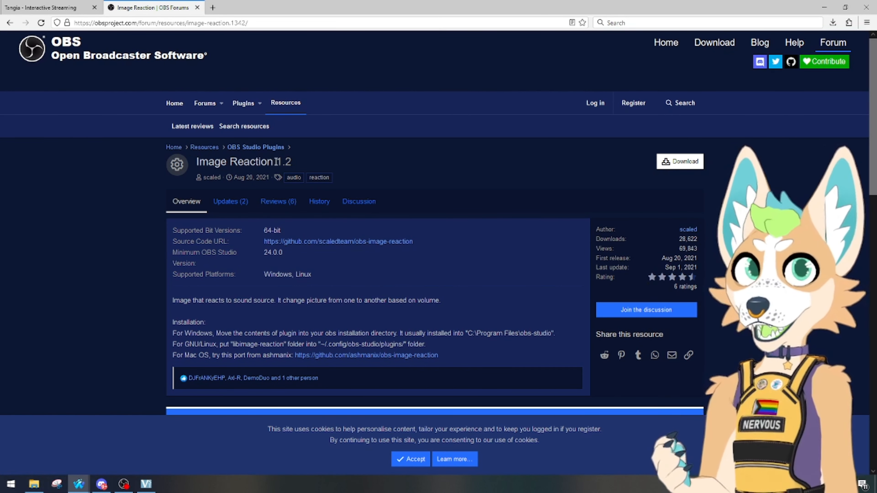
scroll("down", 3)
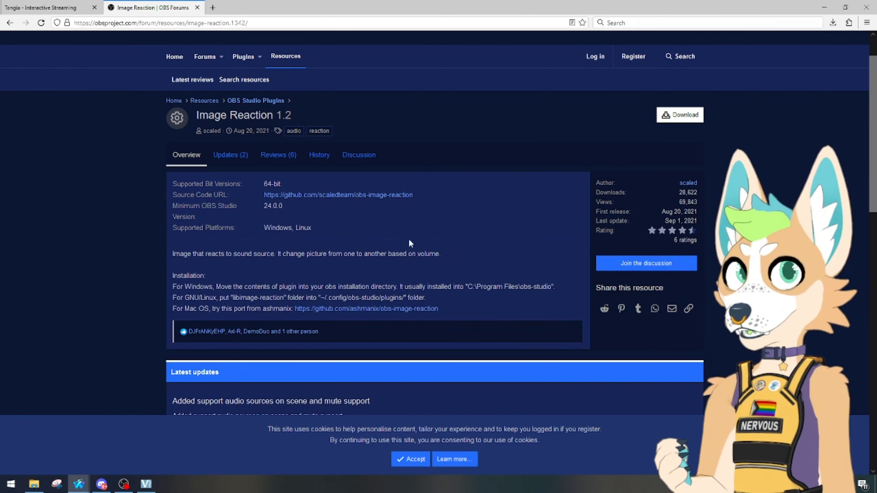
scroll("up", 3)
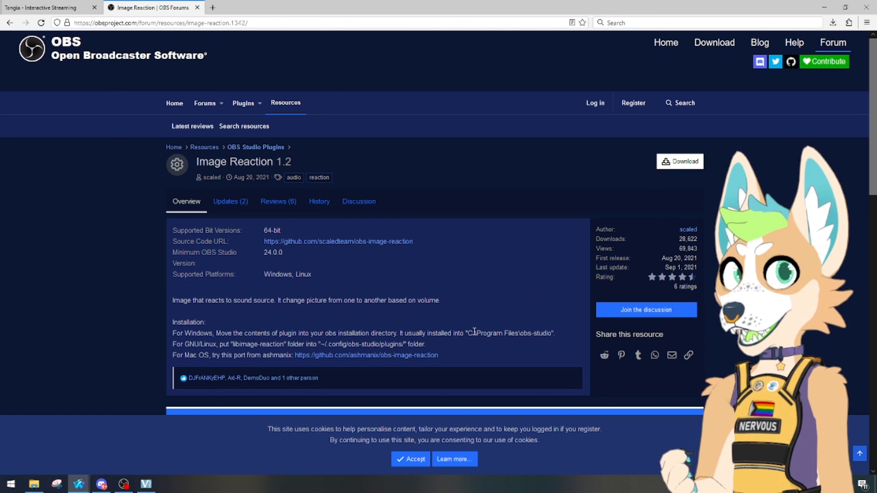
double_click(509, 333)
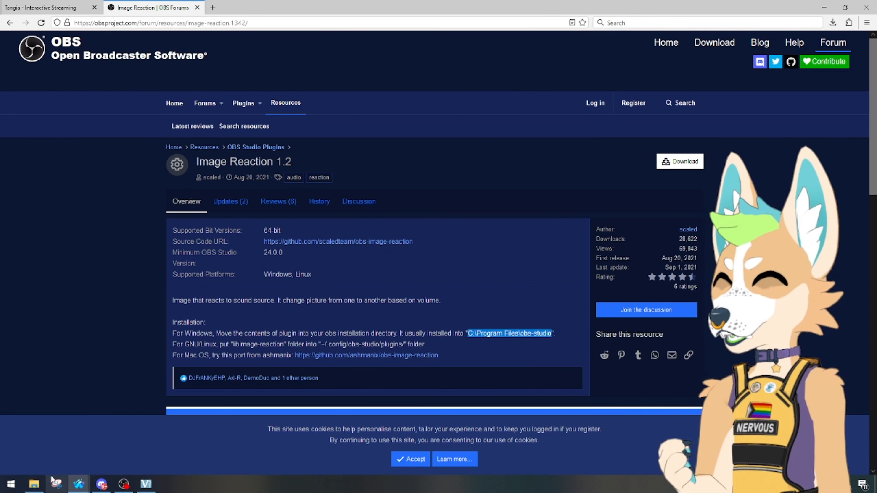
In File Explorer, browse into obs-image-reaction-windows64 > obs-plugins > 64bit.
left_click(10, 483)
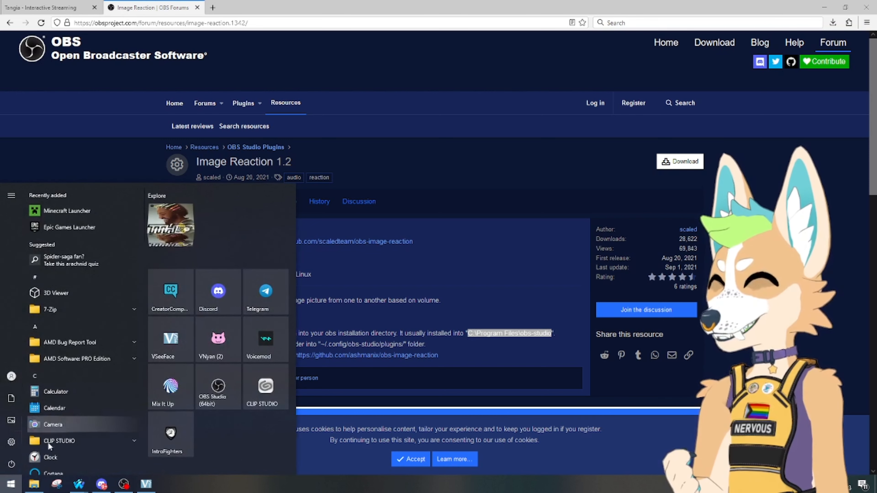
left_click(33, 483)
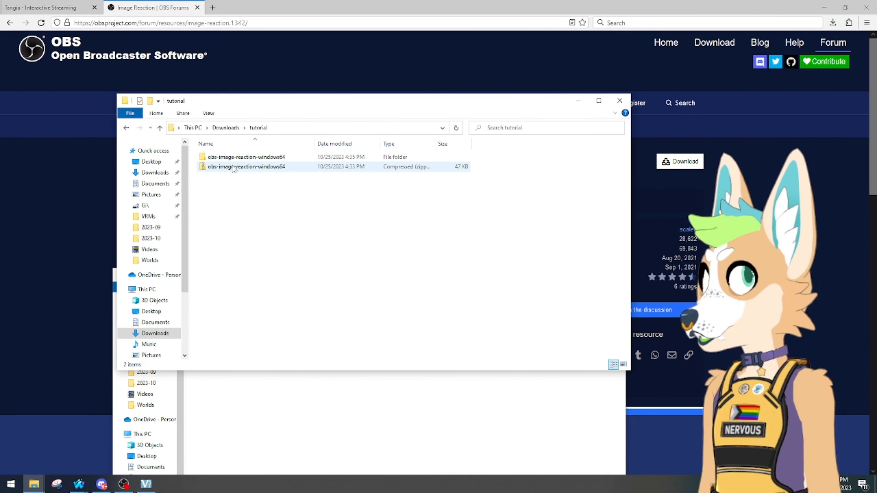
double_click(246, 157)
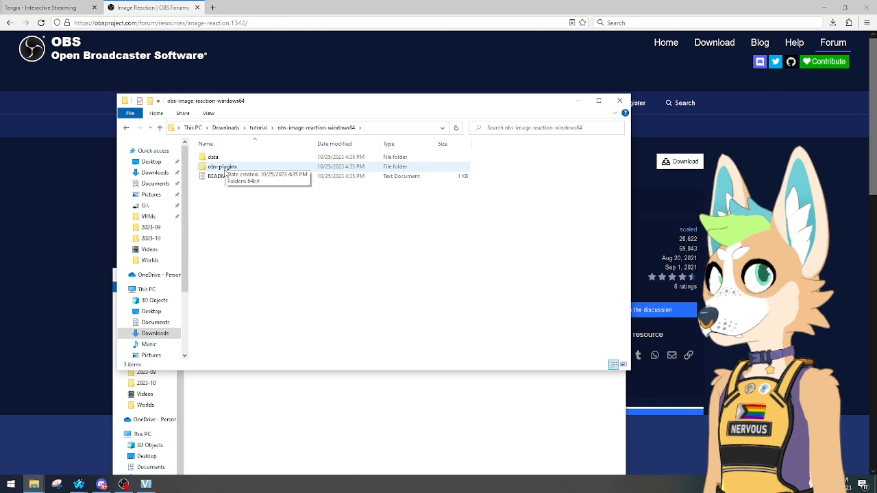
double_click(221, 166)
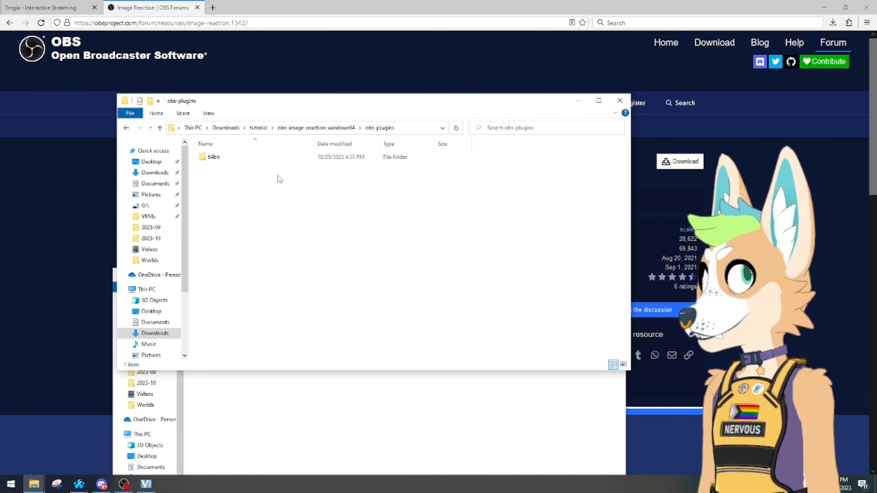
double_click(214, 156)
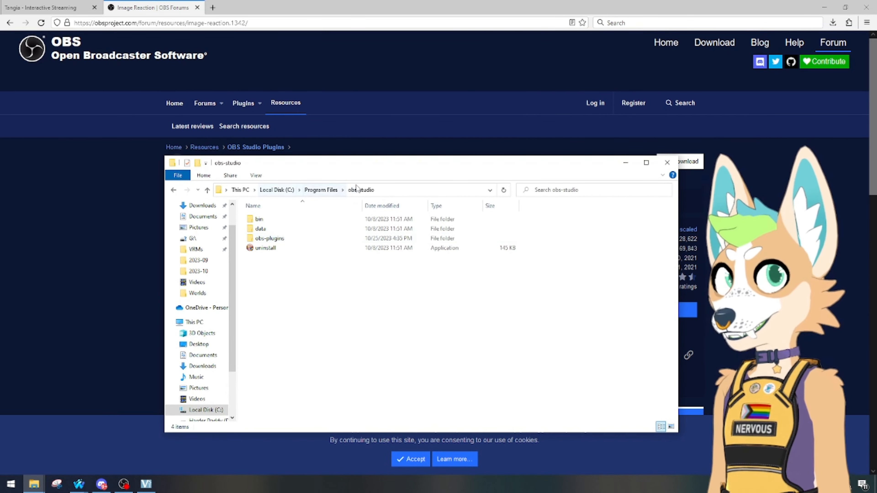
Browse into the OBS install's obs-plugins > 64bit folder and confirm libimage-reaction.dll is there.
double_click(269, 237)
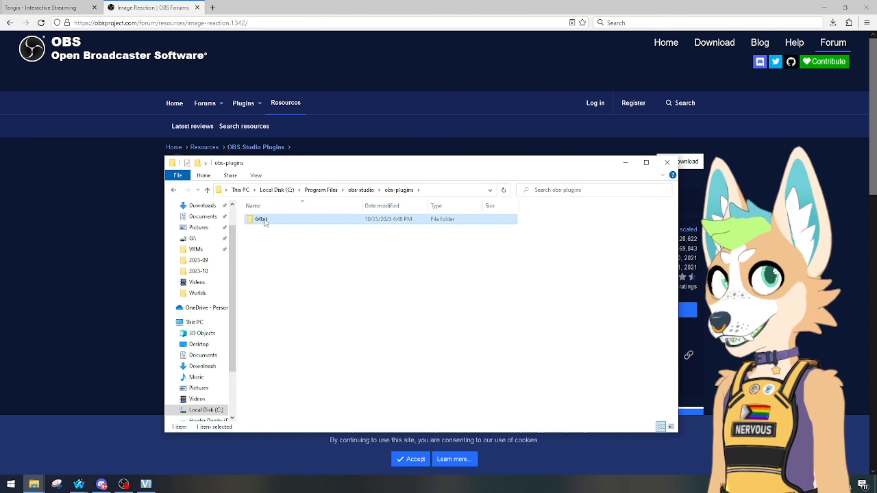
double_click(262, 219)
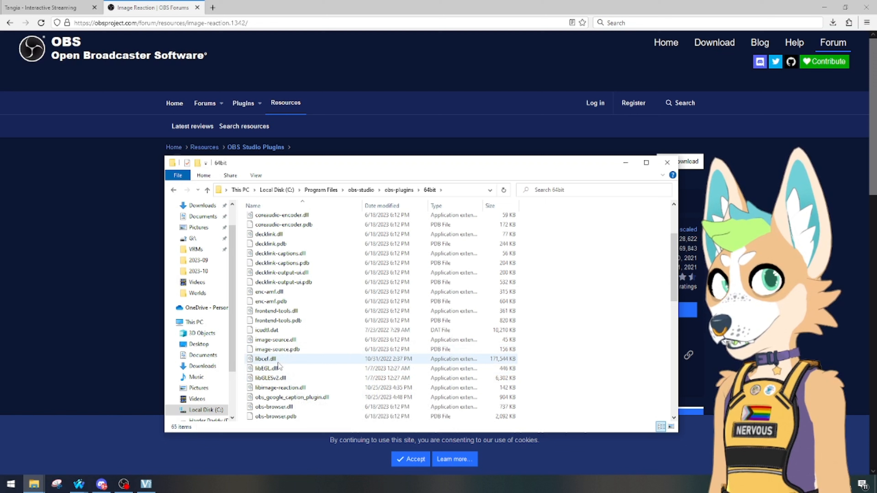
mouse_move(275, 339)
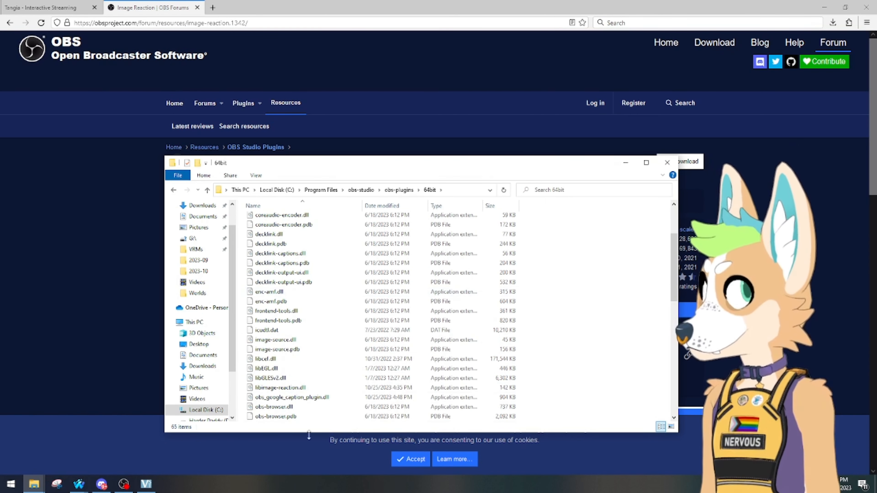
left_click(666, 162)
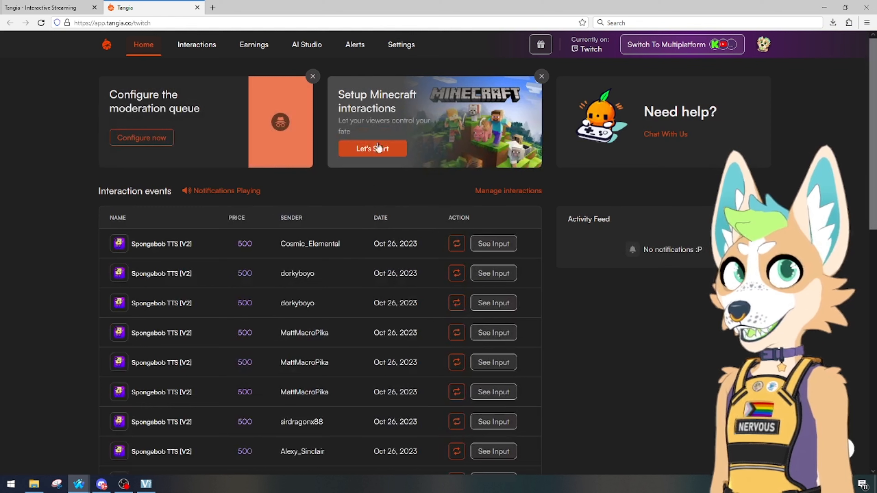
mouse_move(354, 45)
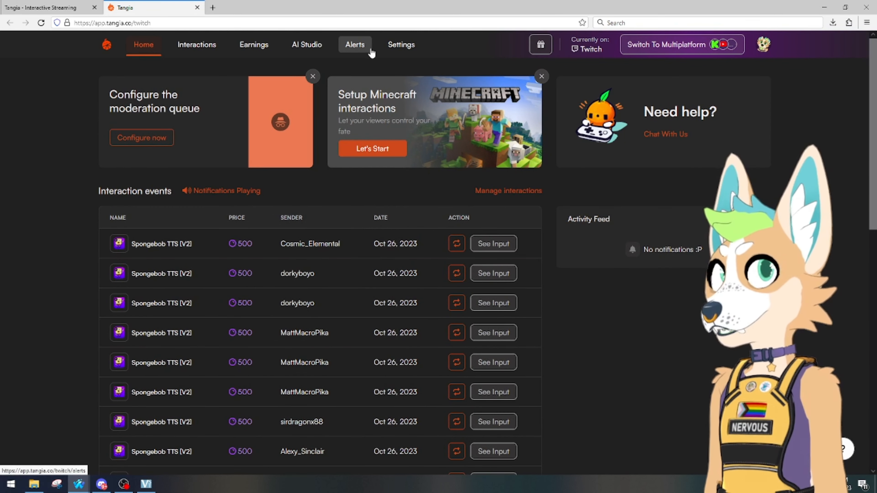
Navigate Tangia's Settings to the Setup Overlay page with the browser-source URL.
left_click(307, 45)
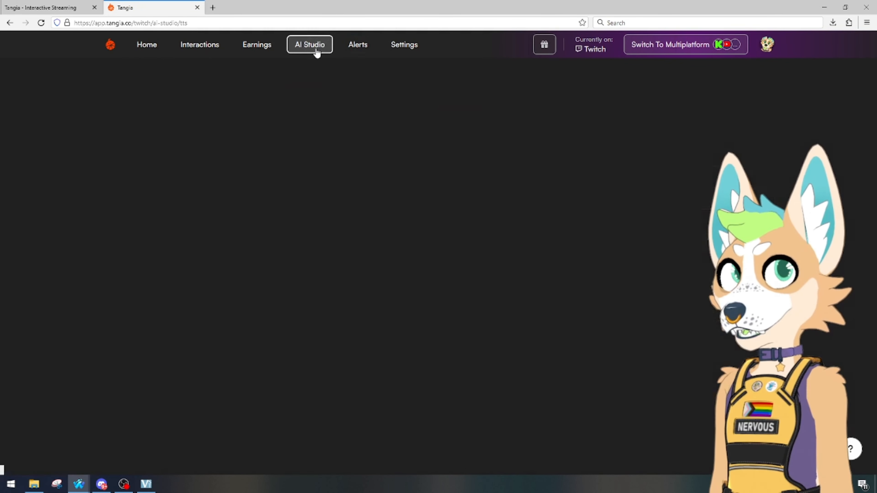
left_click(401, 45)
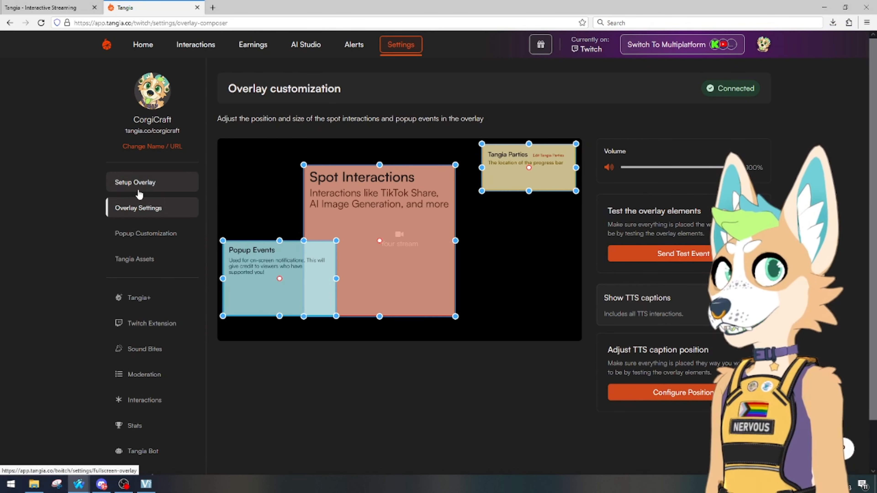
left_click(134, 182)
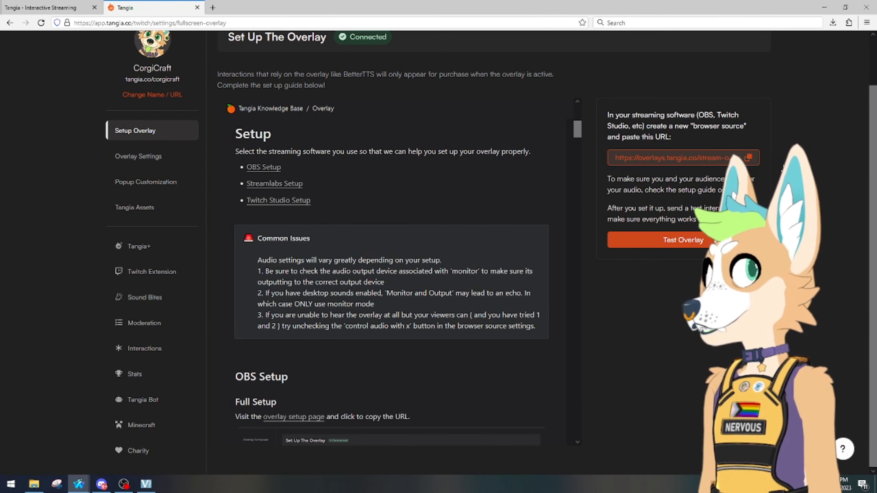
left_click(123, 483)
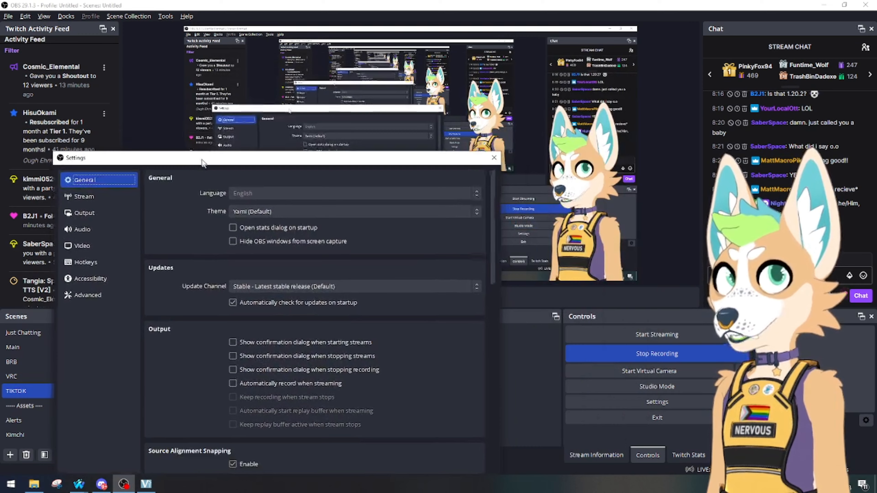
Show the Output section of OBS settings with its streaming options.
left_click(84, 212)
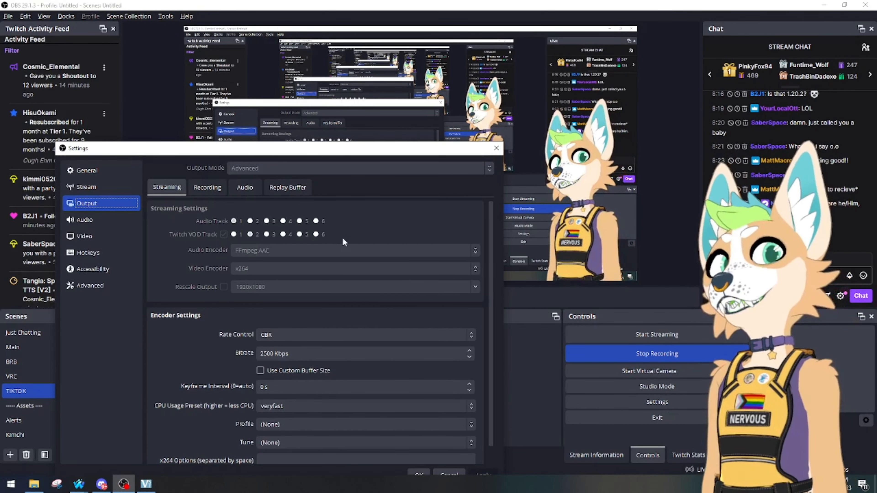
mouse_move(369, 232)
type("tts pet")
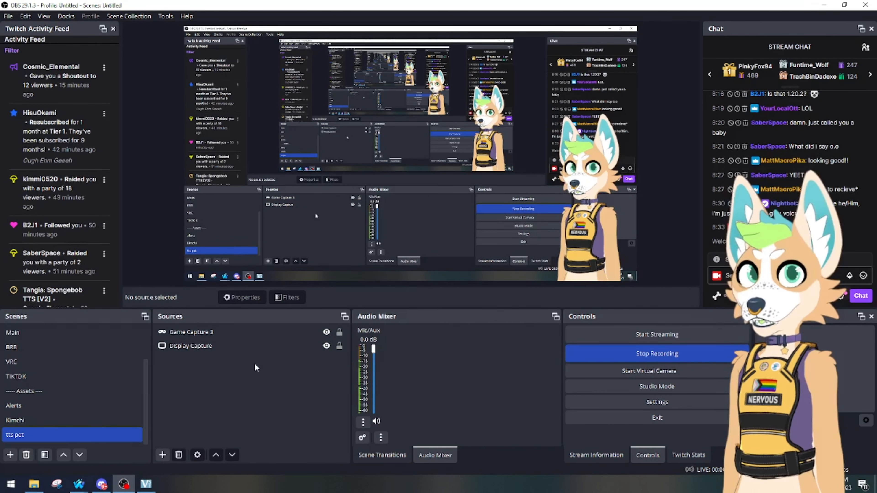
mouse_move(343, 405)
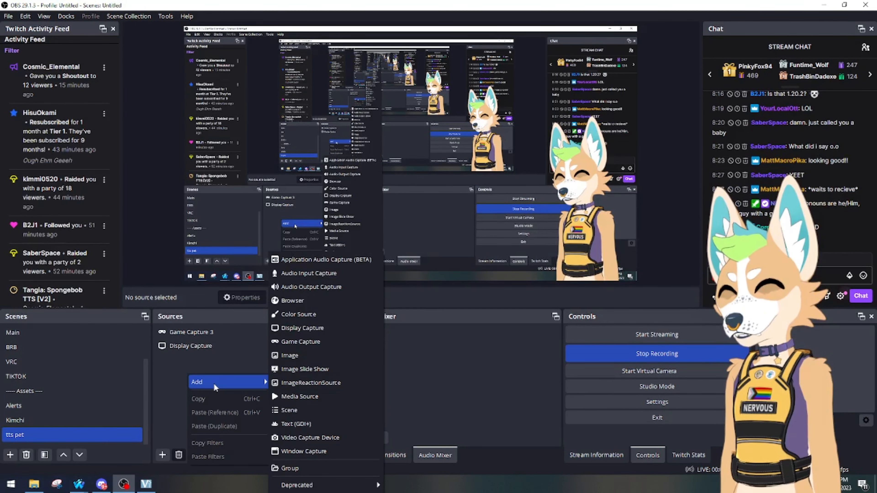
mouse_move(292, 300)
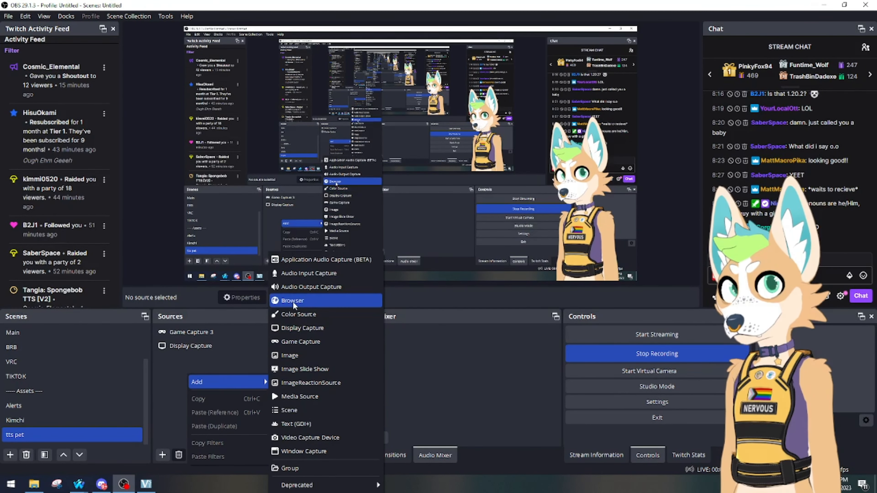
Create a new browser source named 'tts' in the scene.
left_click(292, 300)
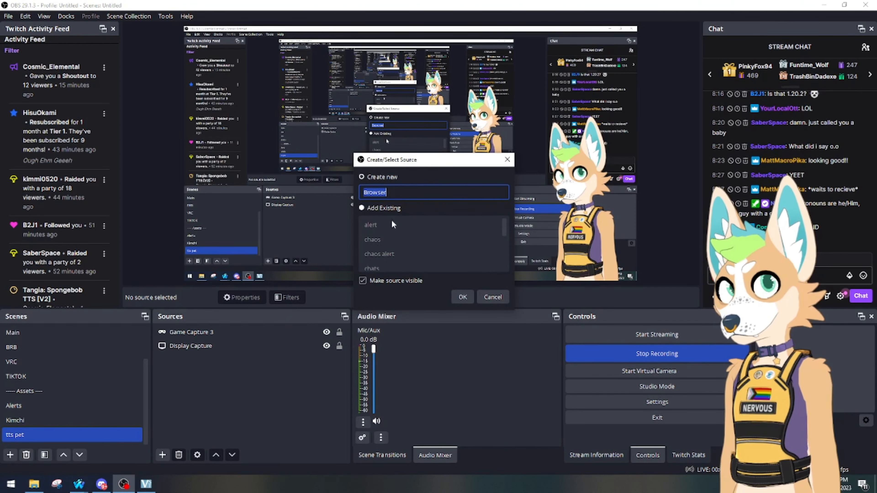
type("tt")
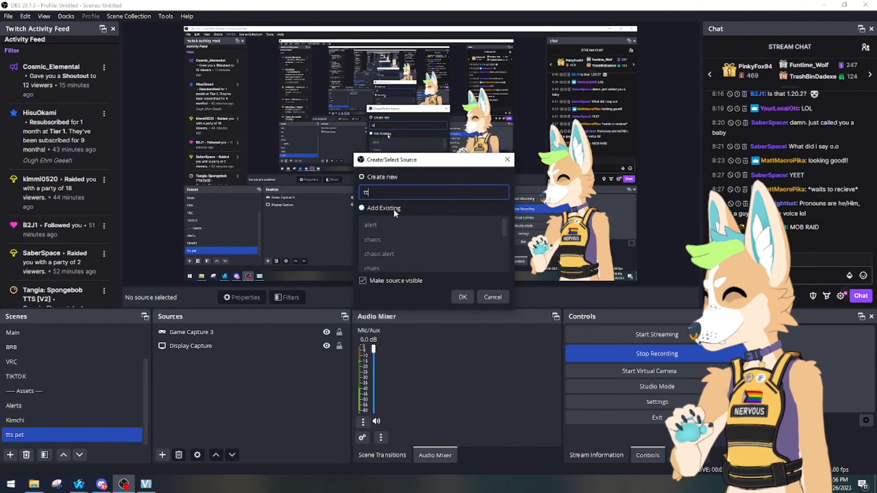
left_click(462, 297)
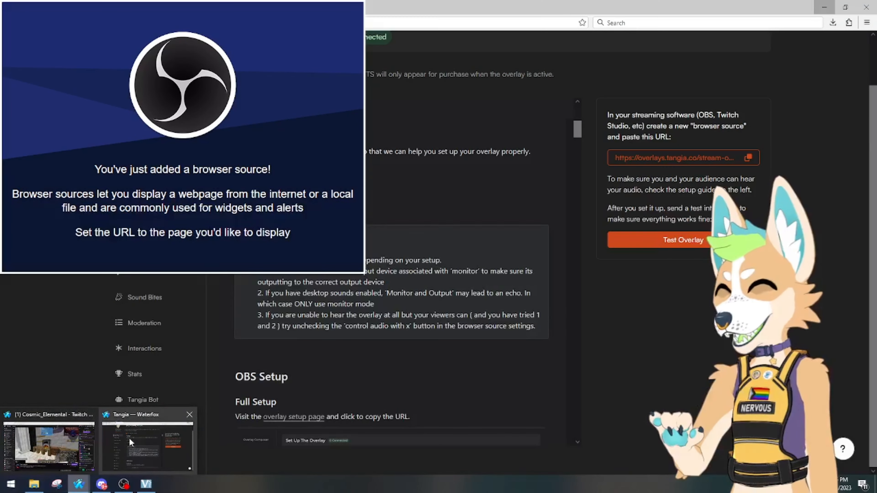
Point the tts source at the Tangia overlay URL and enable 'Control audio via OBS'.
left_click(748, 157)
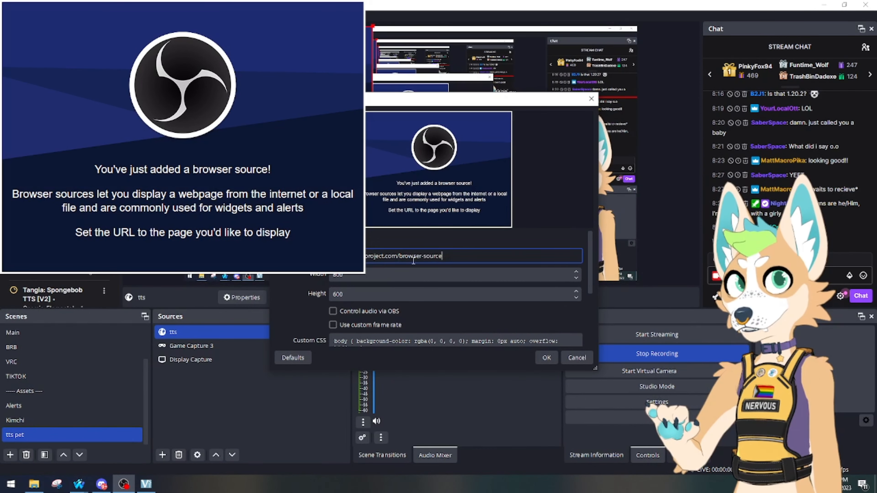
left_click(546, 358)
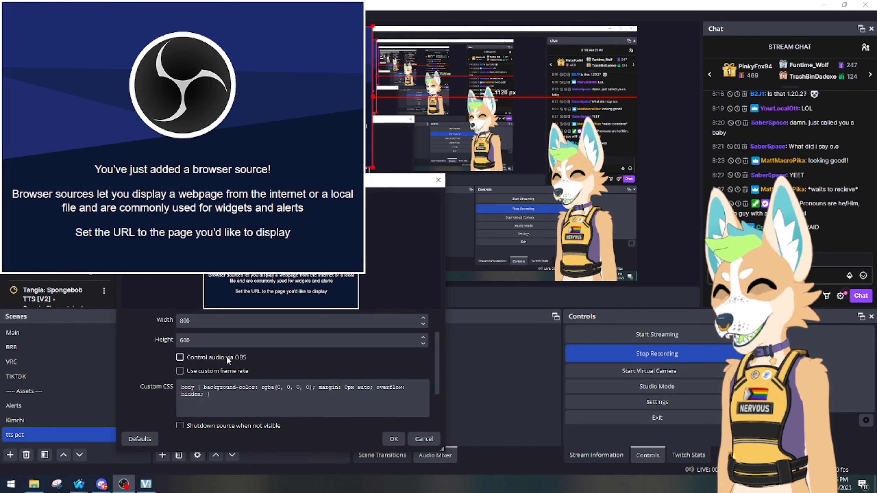
left_click(180, 357)
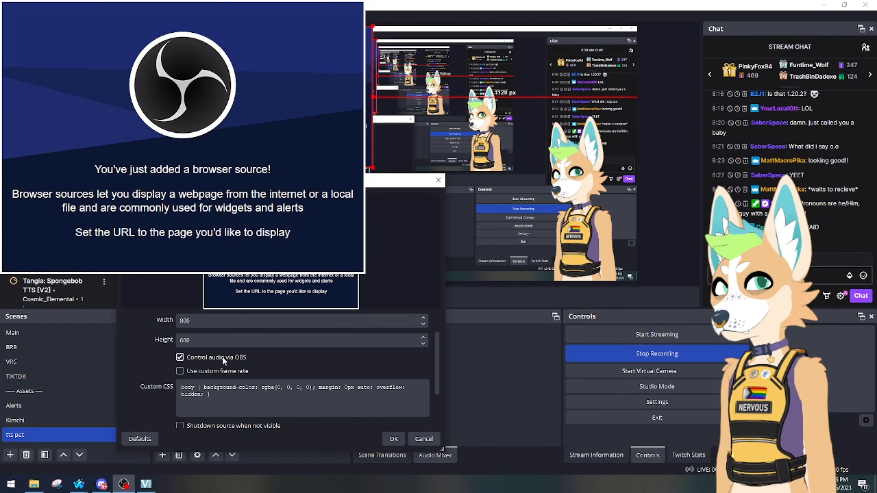
left_click(392, 438)
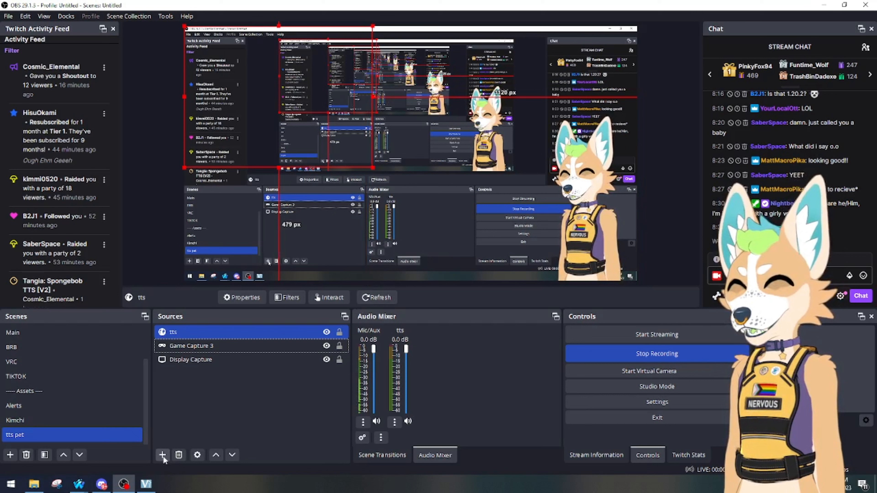
Add a new ImageReactionSource for the kimchi pet to the scene.
left_click(162, 455)
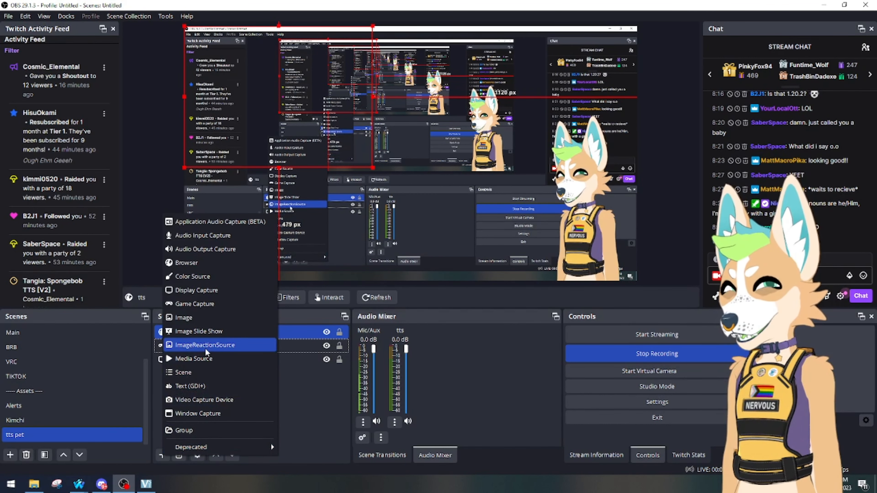
left_click(205, 345)
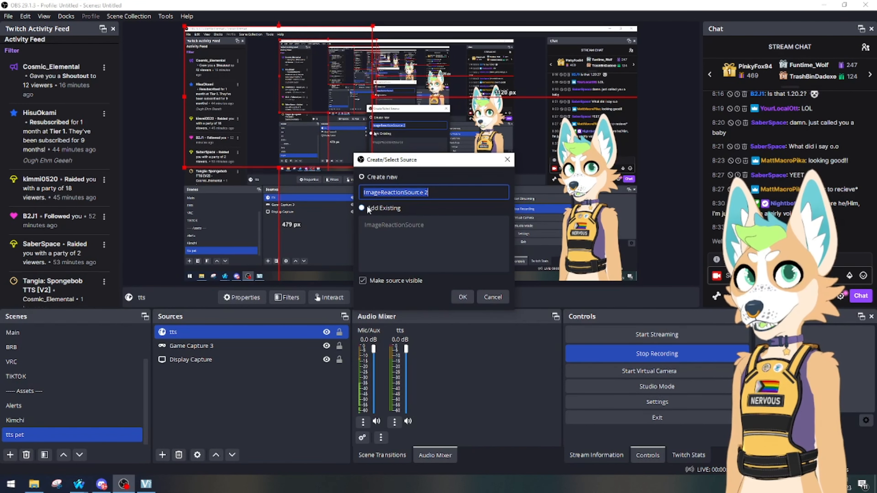
left_click(462, 297)
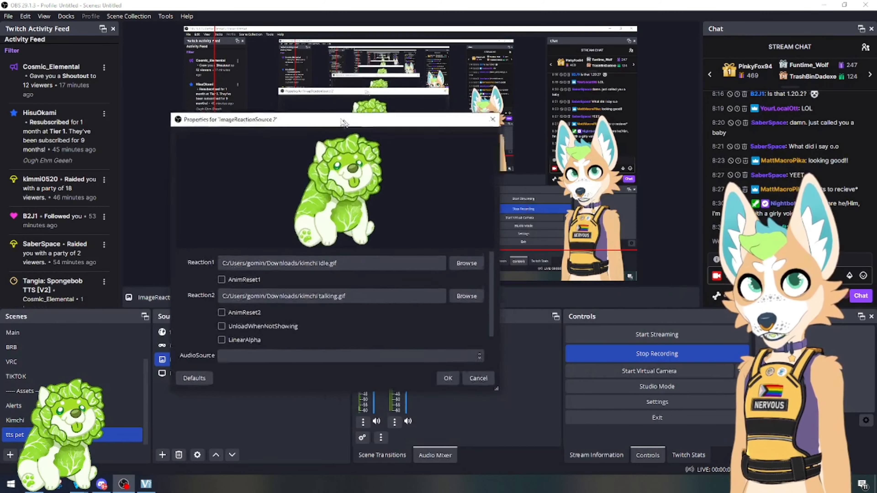
Enable AnimReset1 and AnimReset2, set AudioSource to tts with a -29.30 dB threshold, and confirm.
left_click(222, 278)
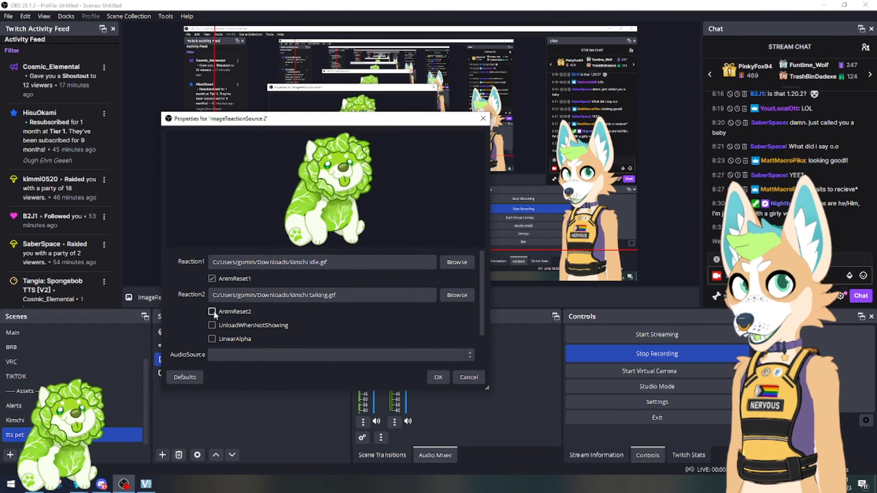
left_click(212, 312)
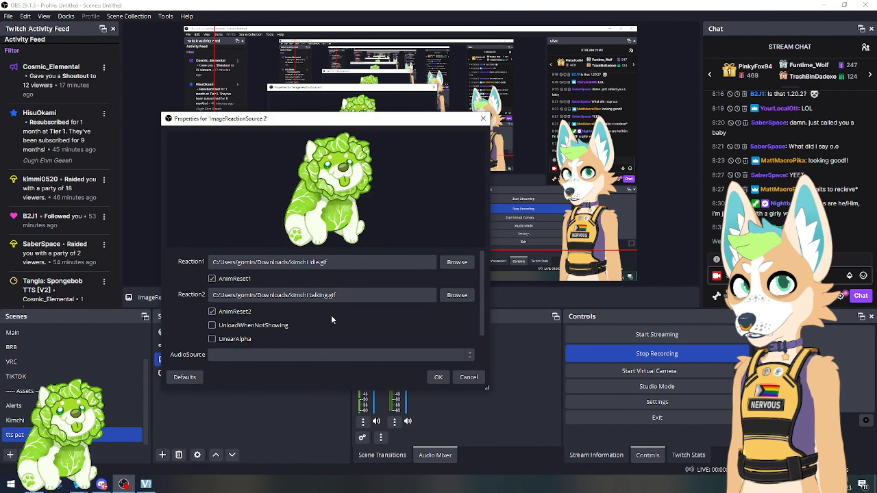
scroll("down", 3)
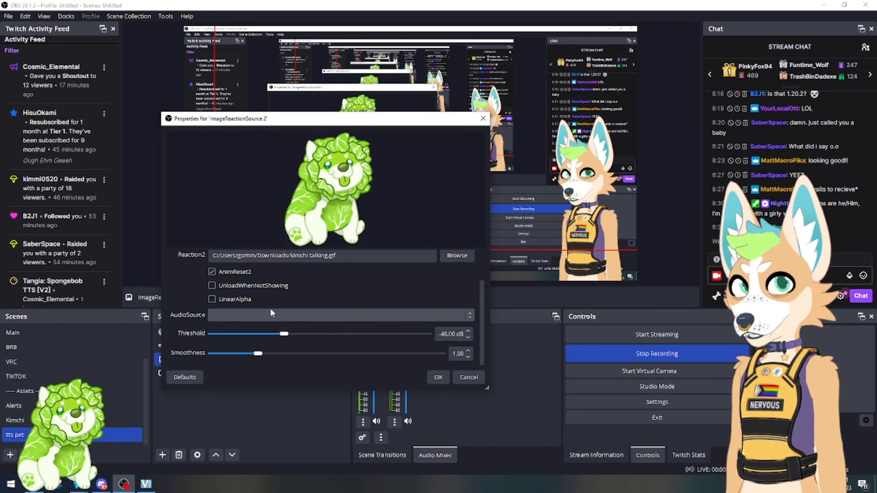
left_click(340, 315)
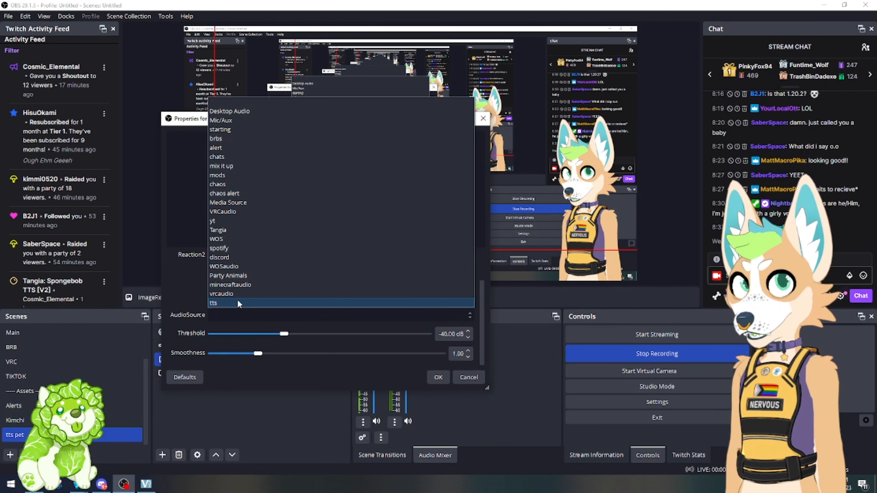
left_click(213, 303)
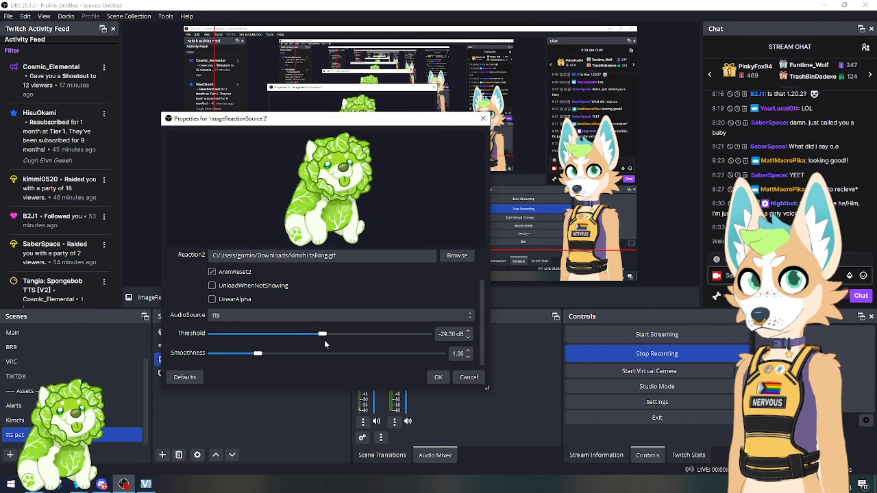
left_click(438, 376)
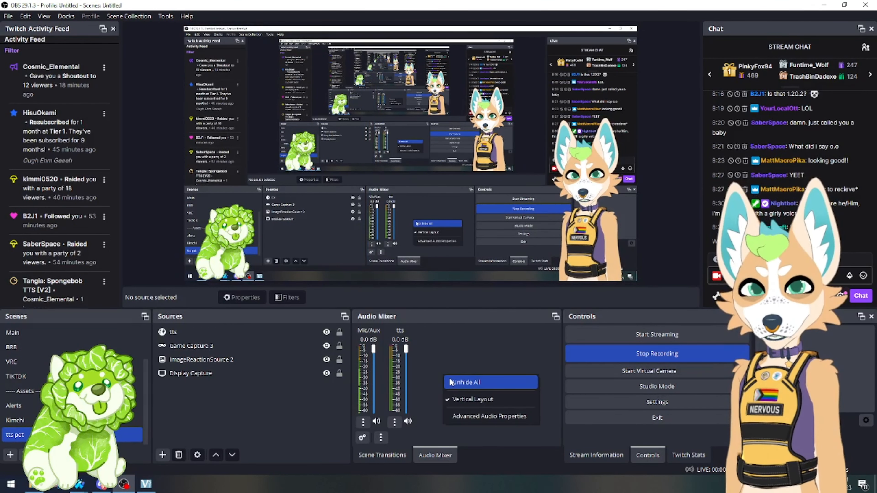
Unhide all audio channels so Desktop Audio appears with Mic/Aux and tts.
left_click(466, 382)
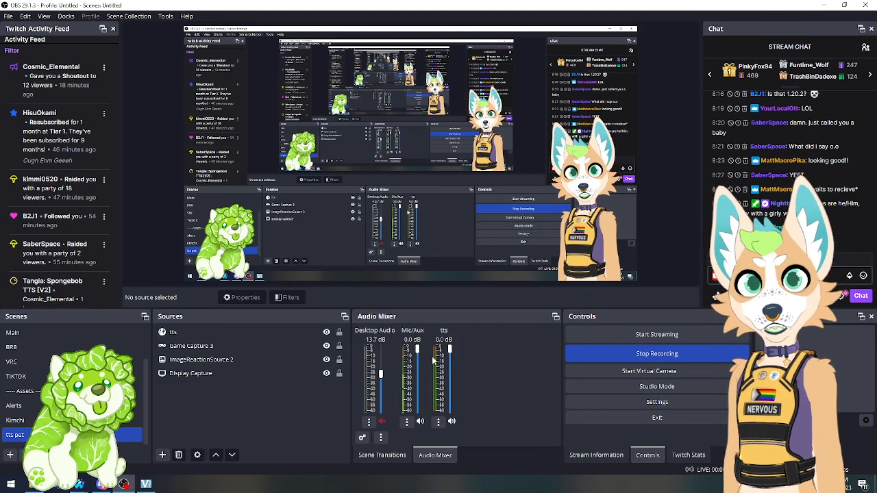
mouse_move(369, 341)
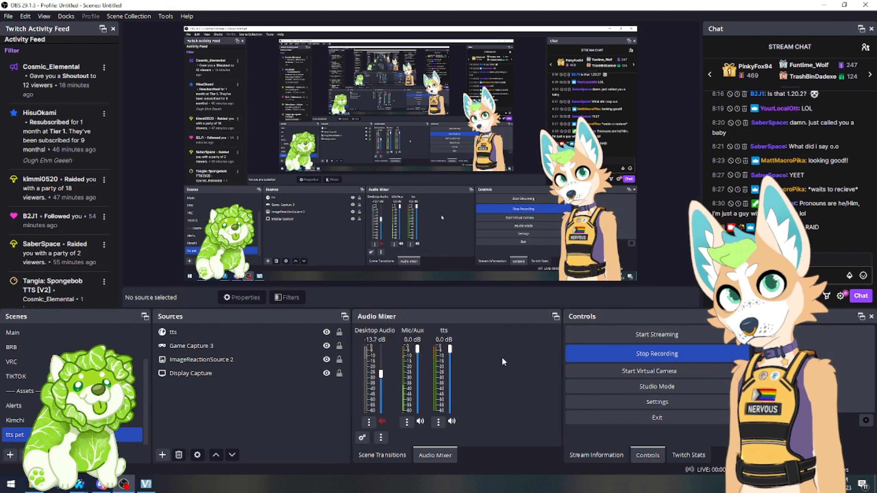
left_click(174, 332)
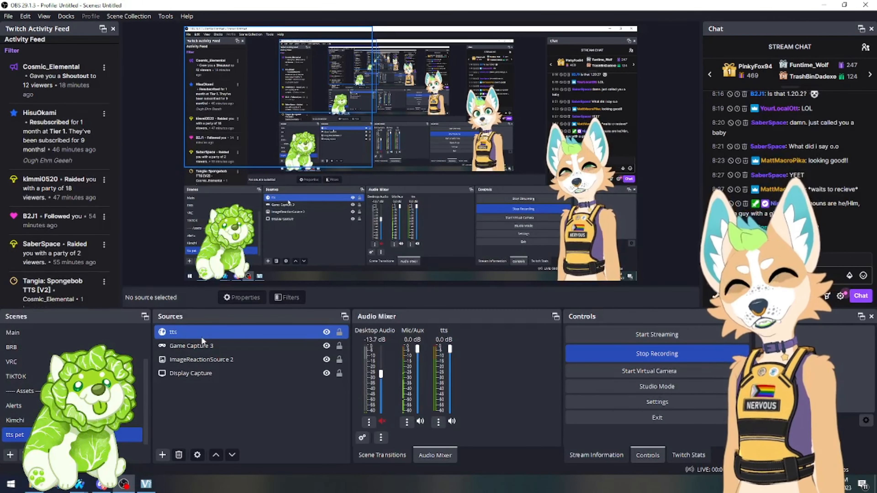
left_click(191, 346)
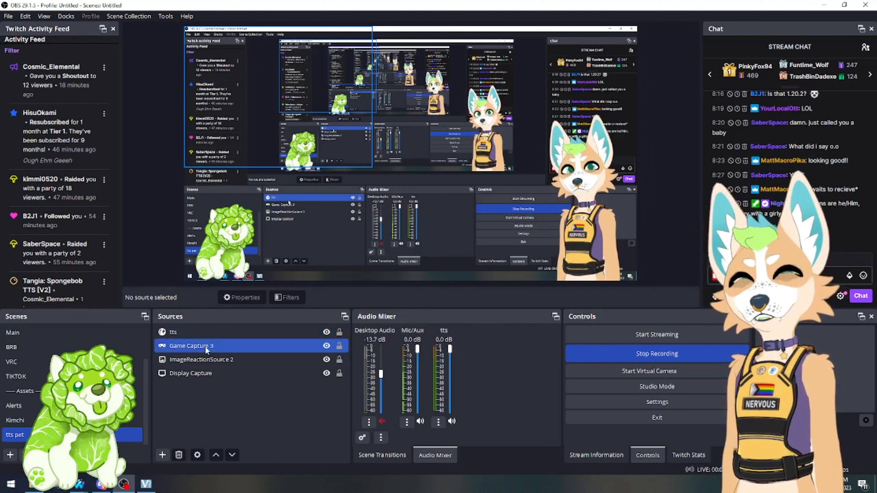
right_click(192, 345)
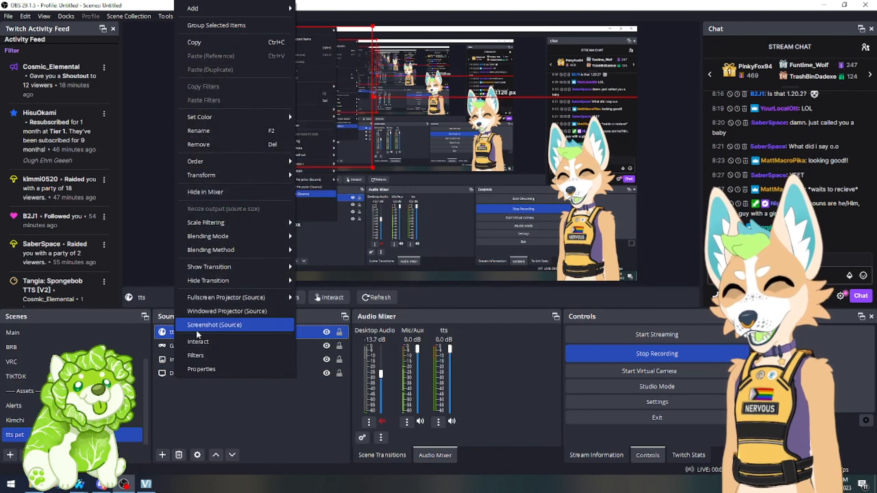
left_click(201, 369)
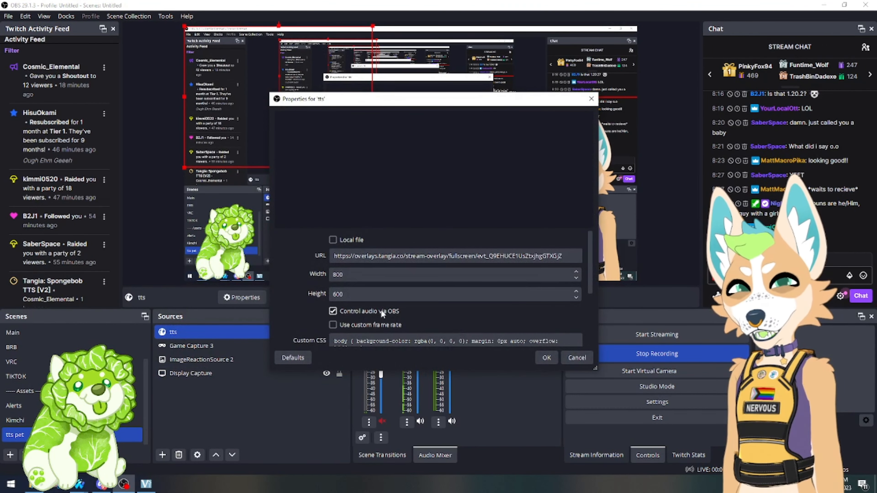
left_click(545, 357)
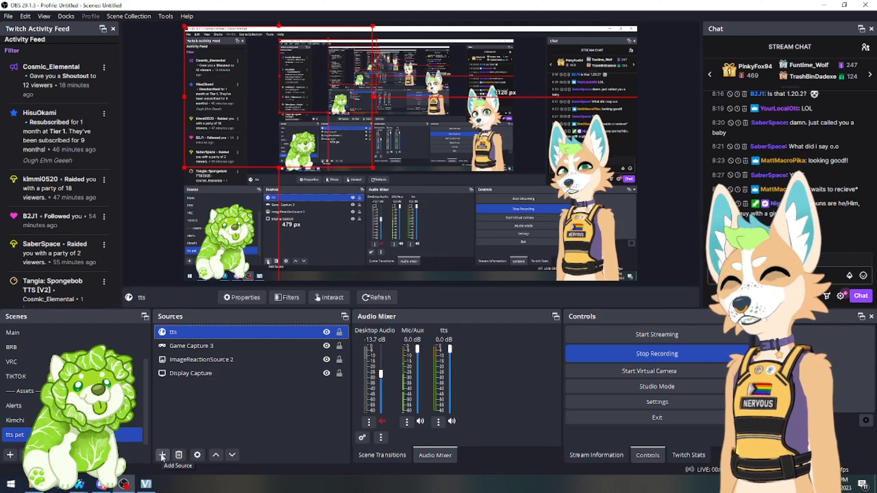
Add an Application Audio Capture (BETA) source, then remove it again.
left_click(162, 455)
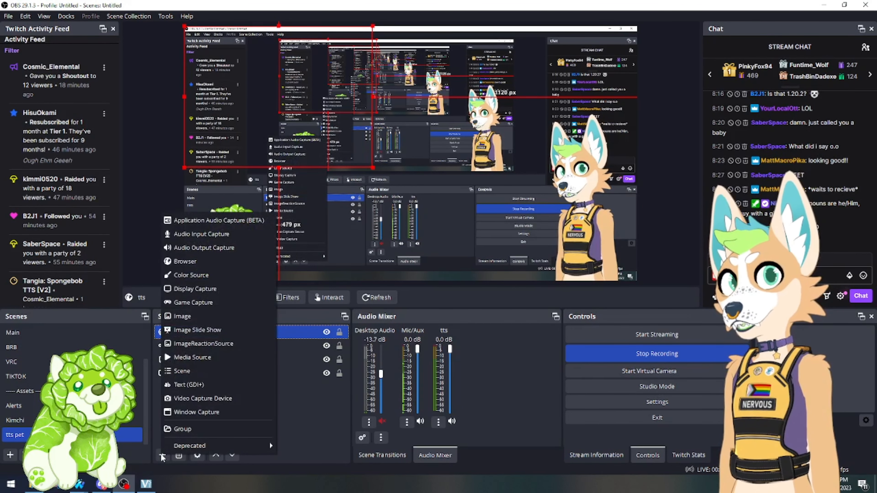
mouse_move(218, 220)
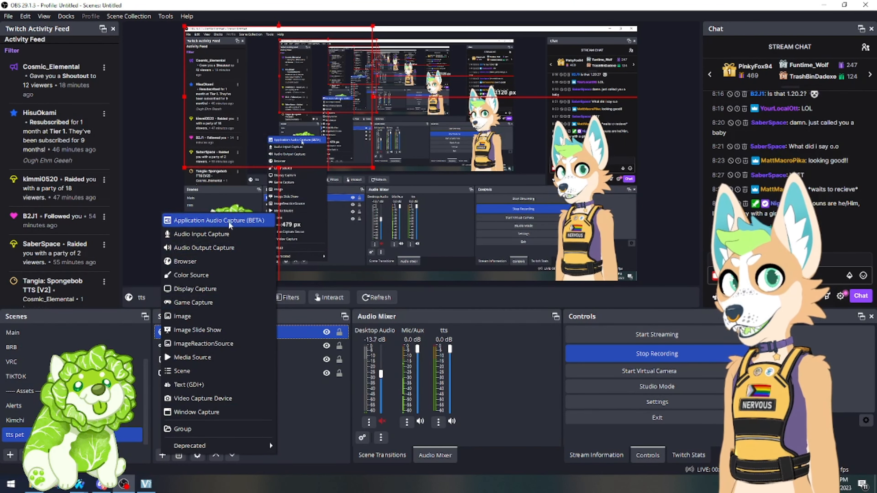
left_click(217, 220)
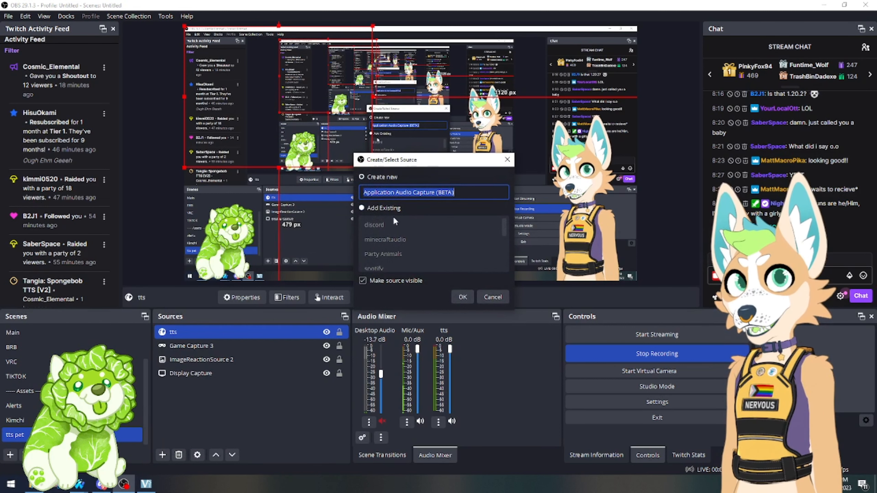
left_click(461, 297)
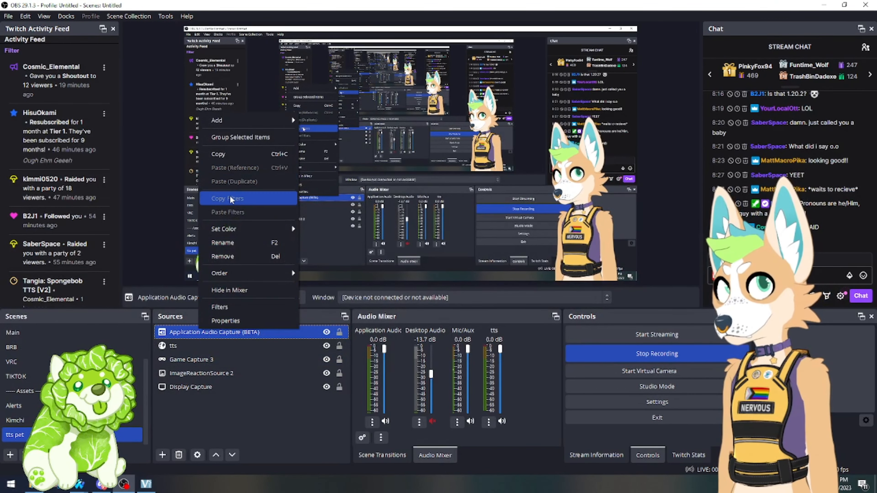
left_click(221, 257)
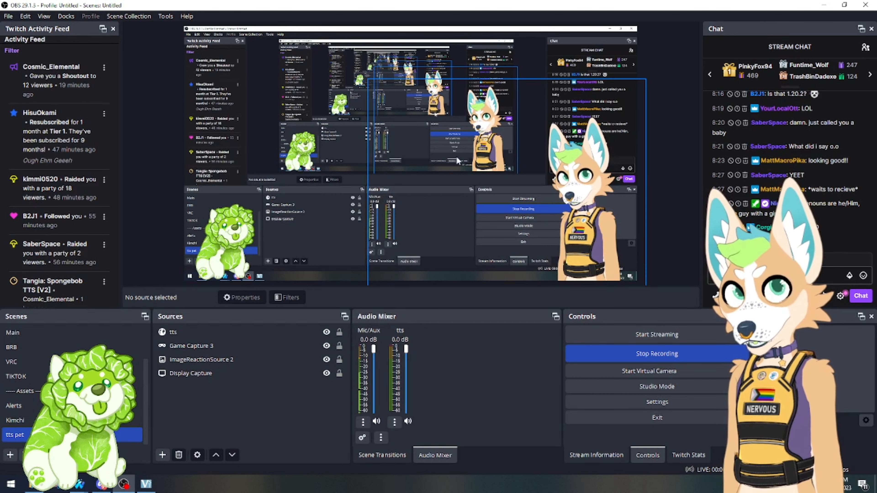
mouse_move(389, 324)
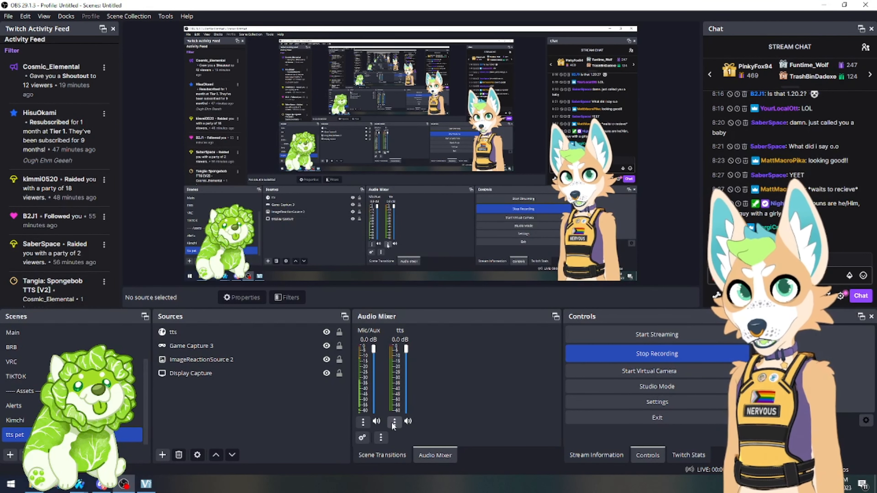
Open Advanced Audio Properties from the tts channel's menu.
left_click(393, 422)
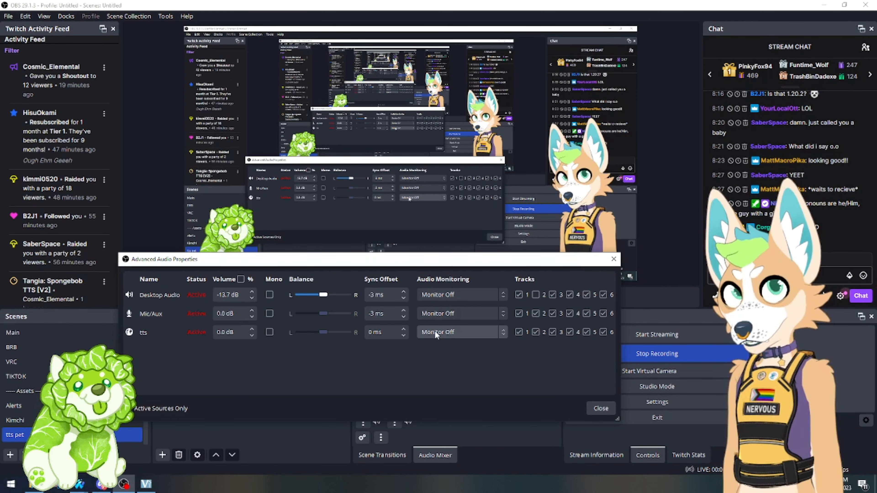
Set tts Audio Monitoring to 'Monitor and Output' and adjust its track checkboxes.
left_click(458, 332)
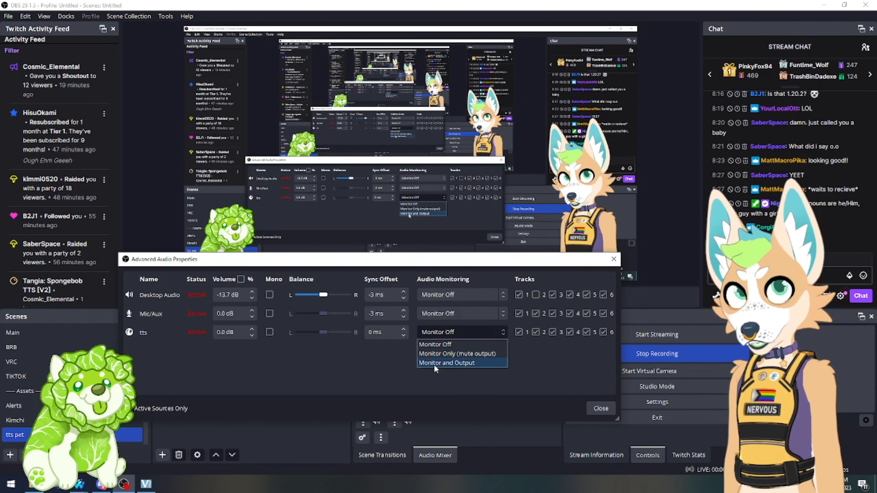
left_click(446, 362)
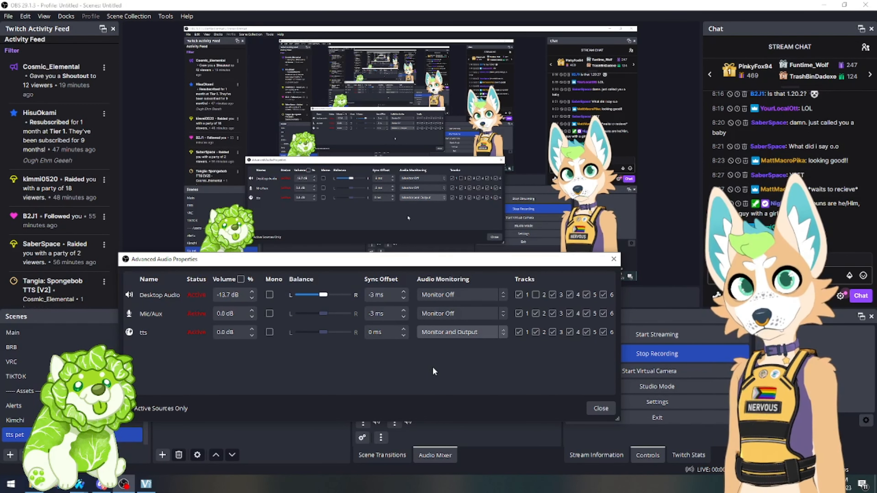
left_click(535, 332)
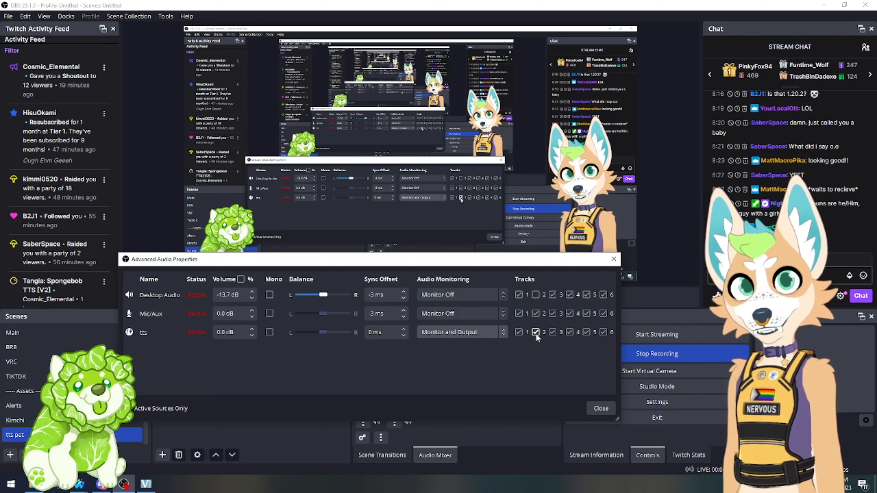